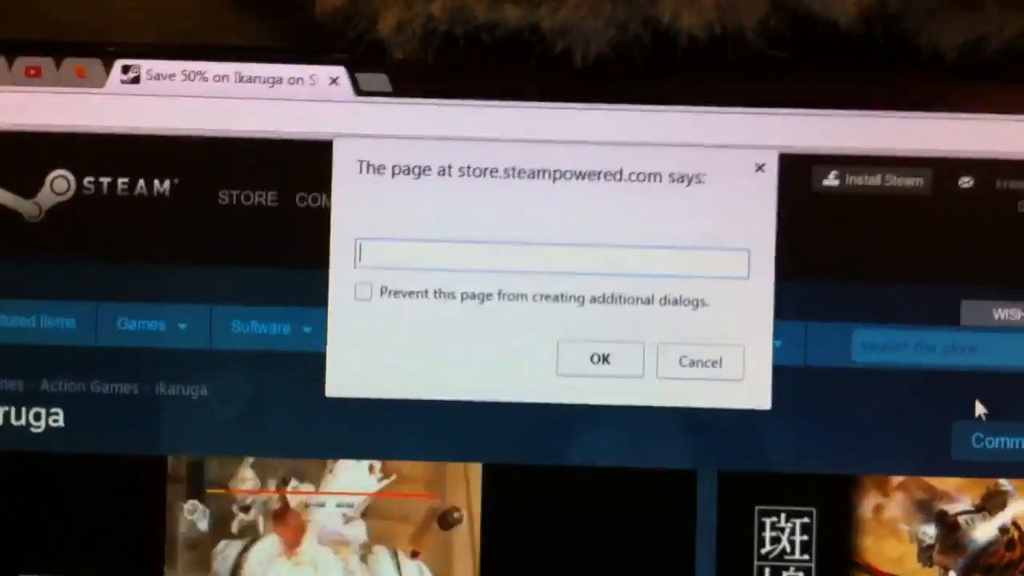
pyautogui.click(601, 359)
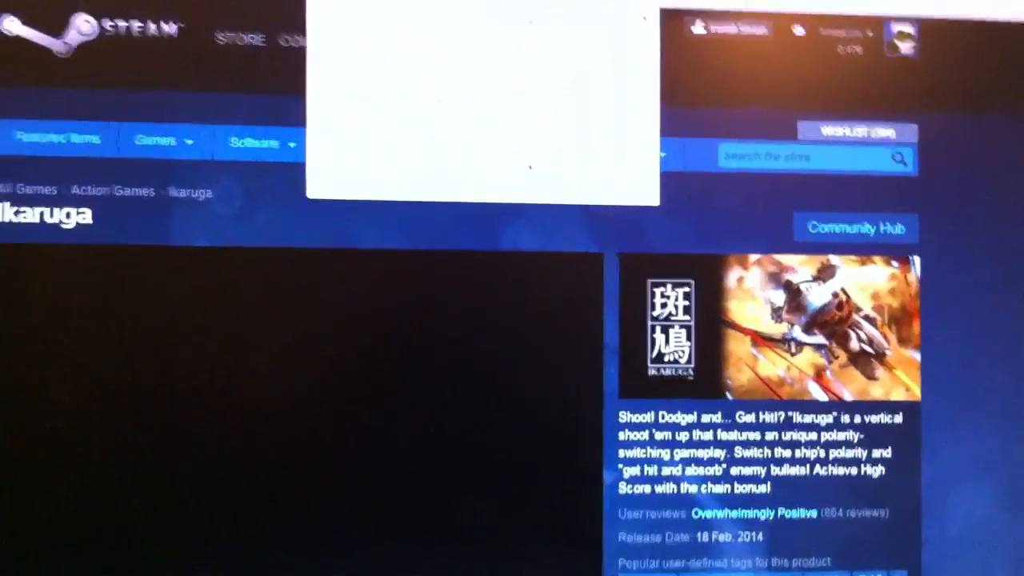
pyautogui.write('1')
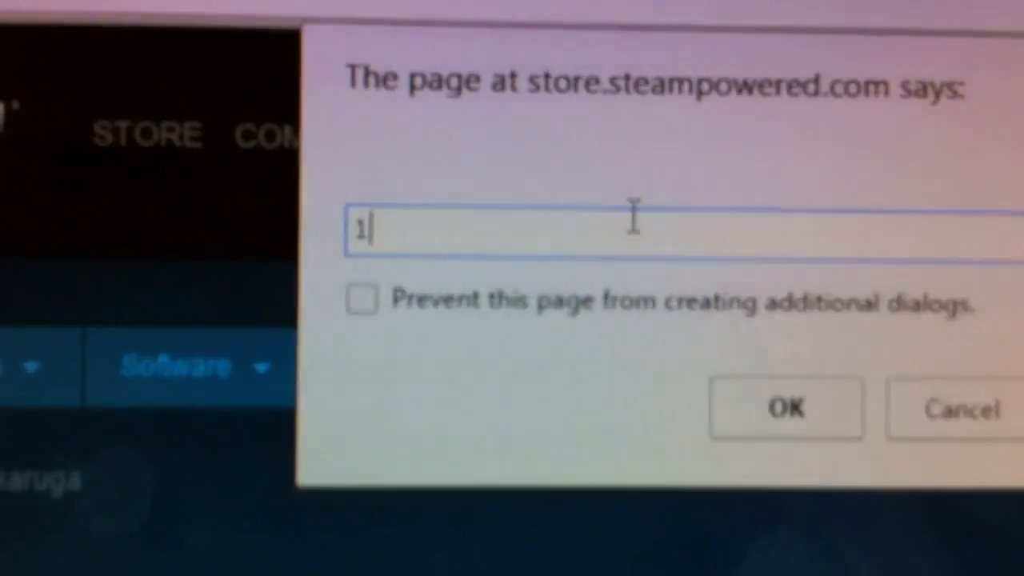
pyautogui.write('v')
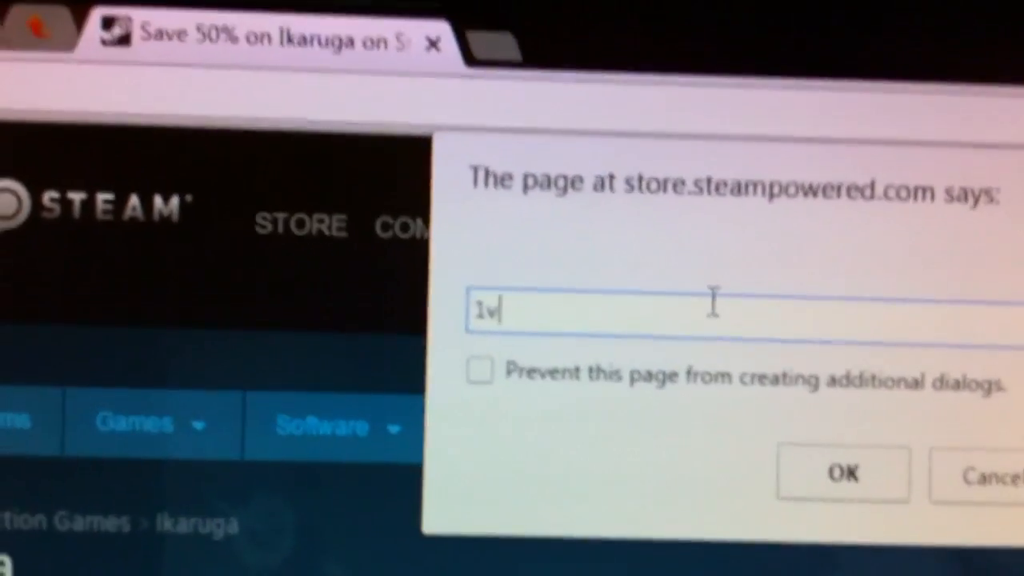
pyautogui.write('753')
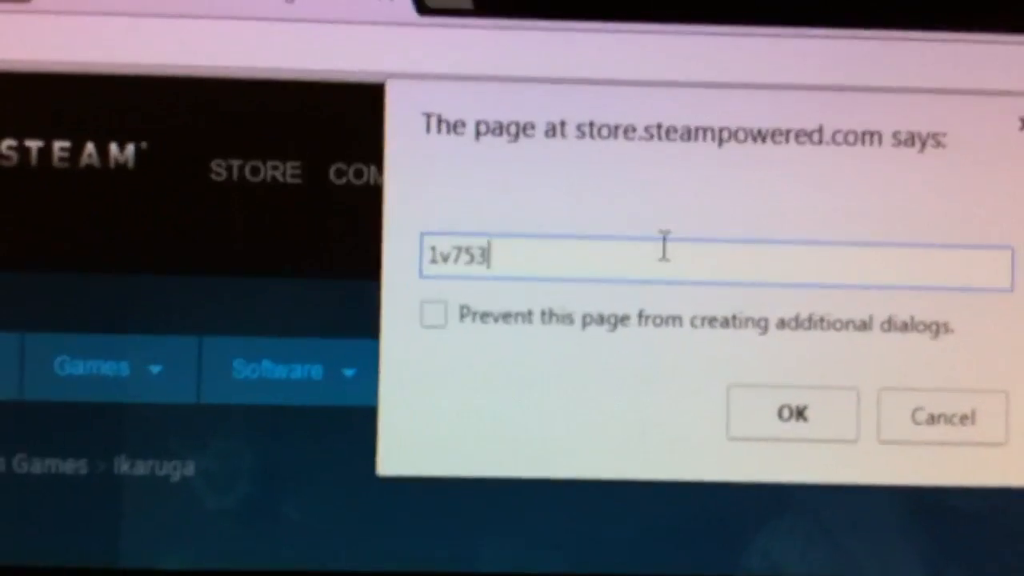
pyautogui.write('1')
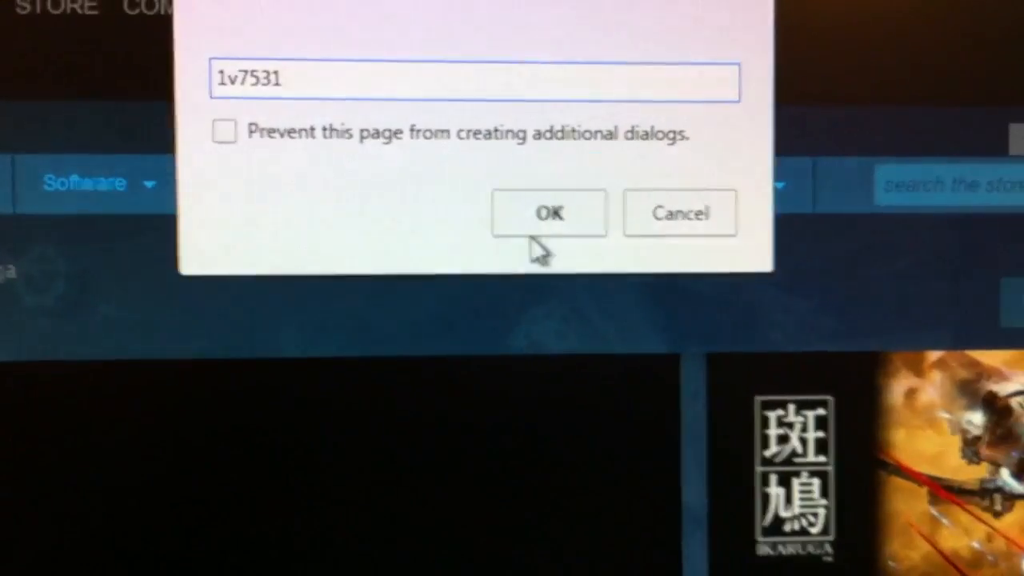
pyautogui.click(549, 213)
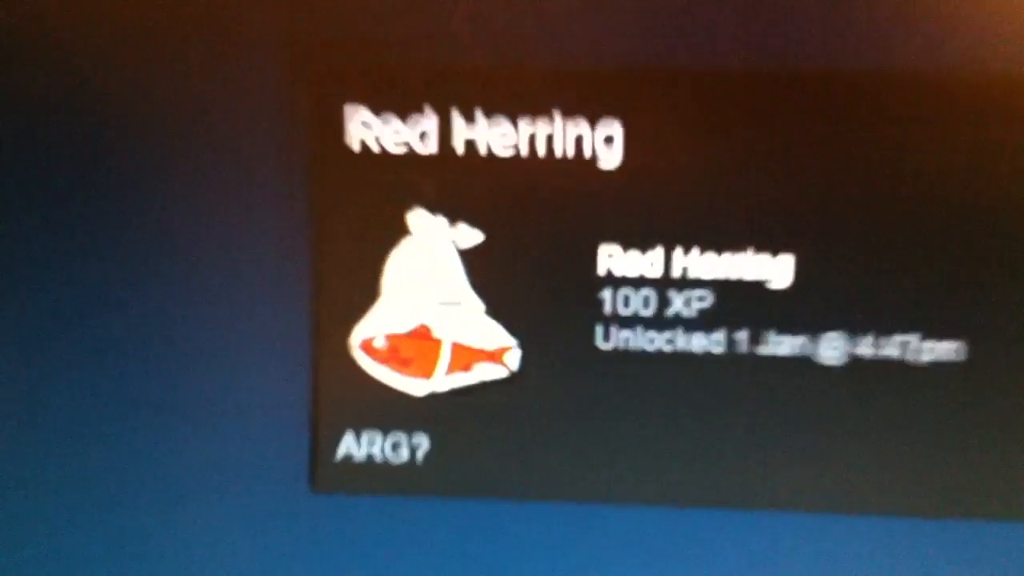